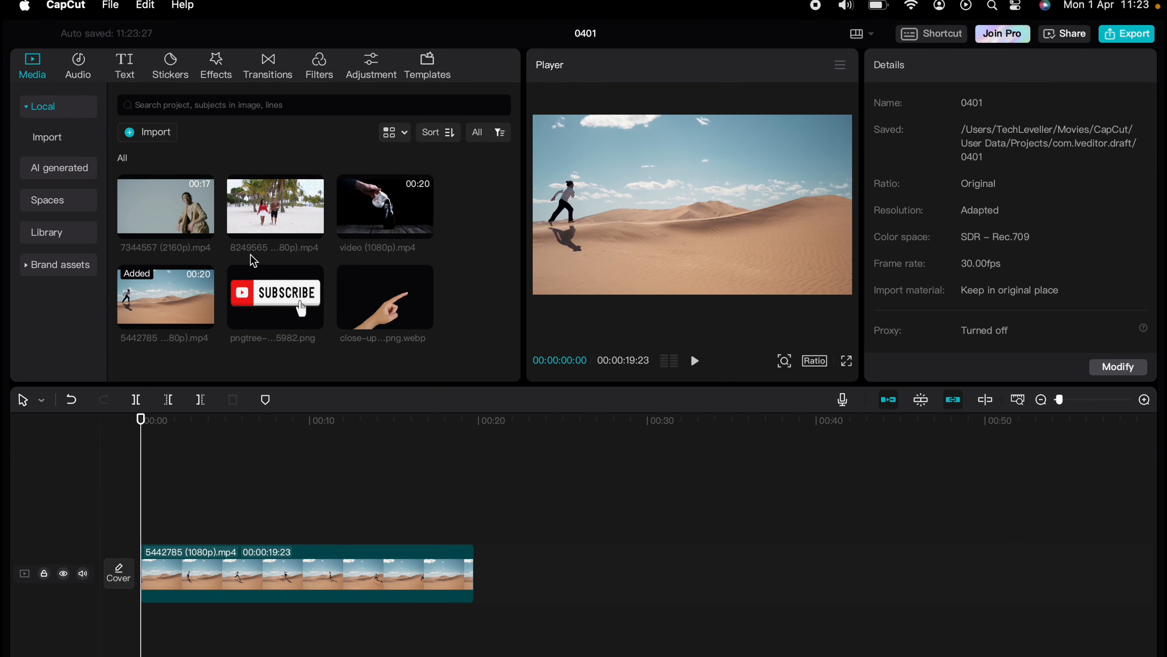
mouse_move(553, 418)
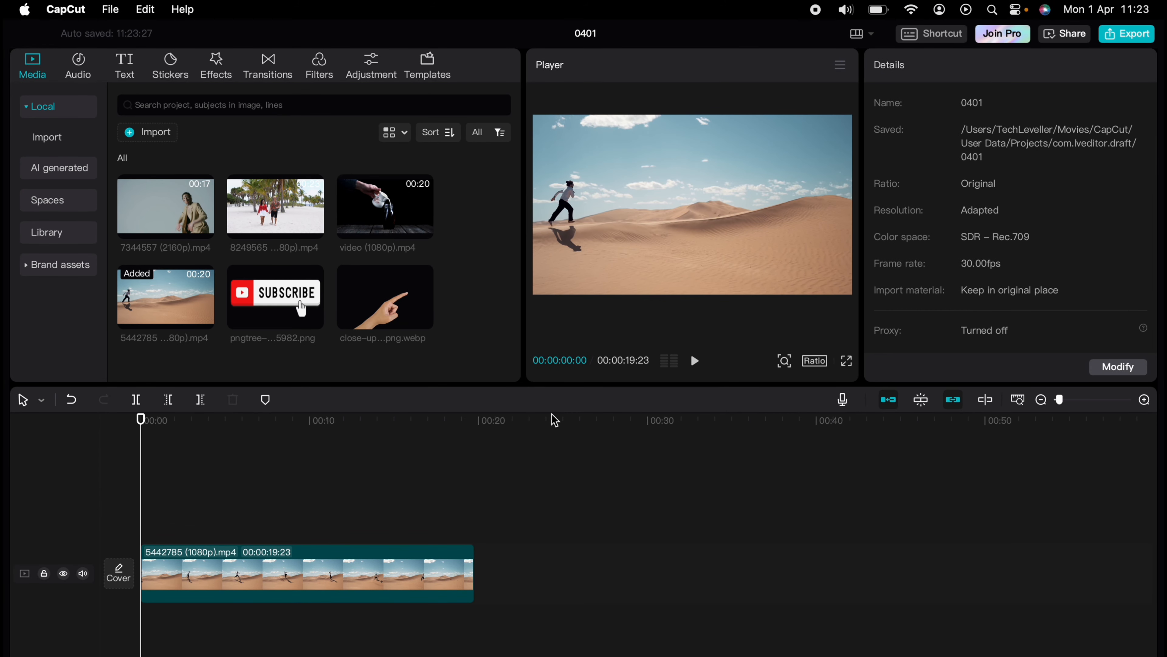
mouse_move(554, 418)
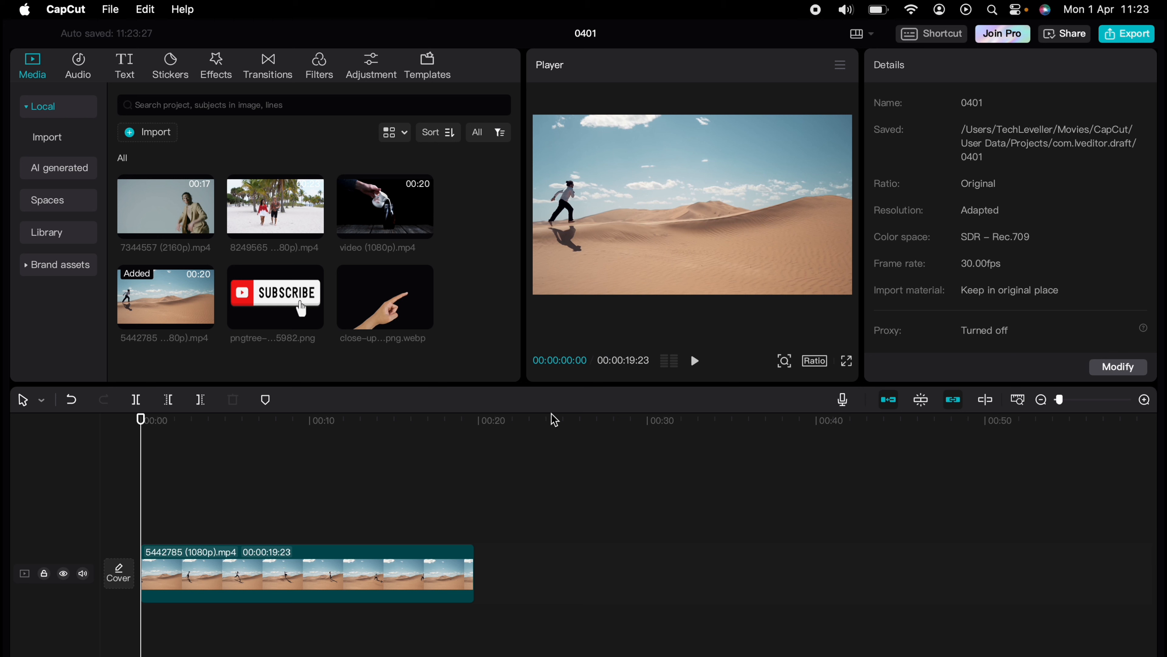
mouse_move(551, 448)
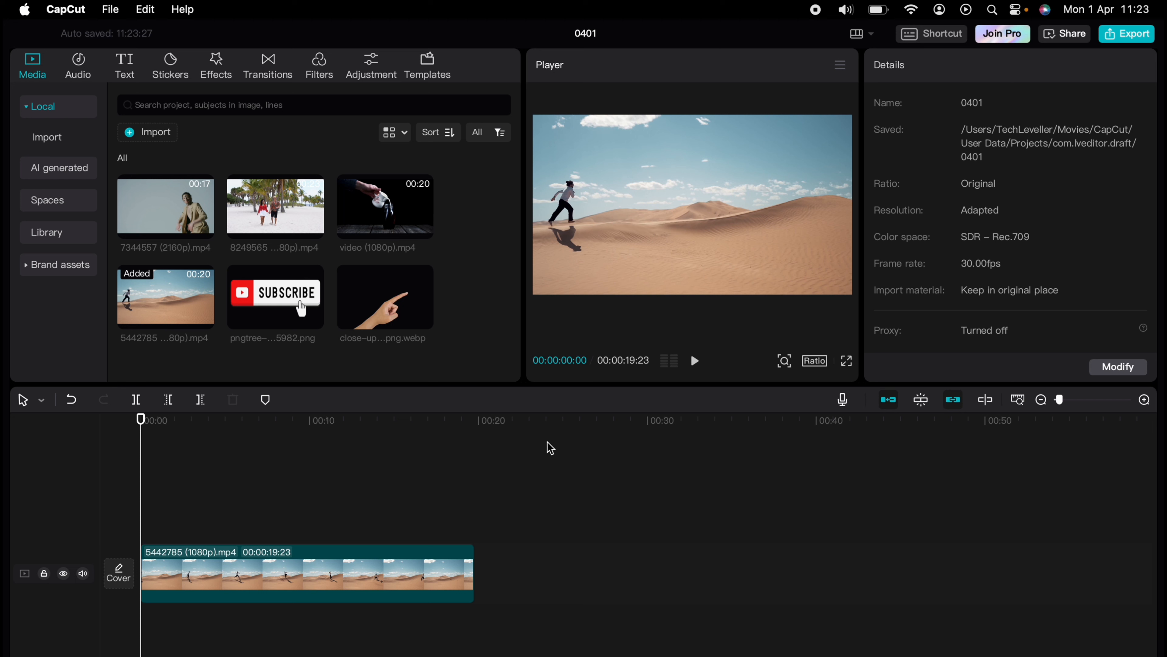
mouse_move(542, 444)
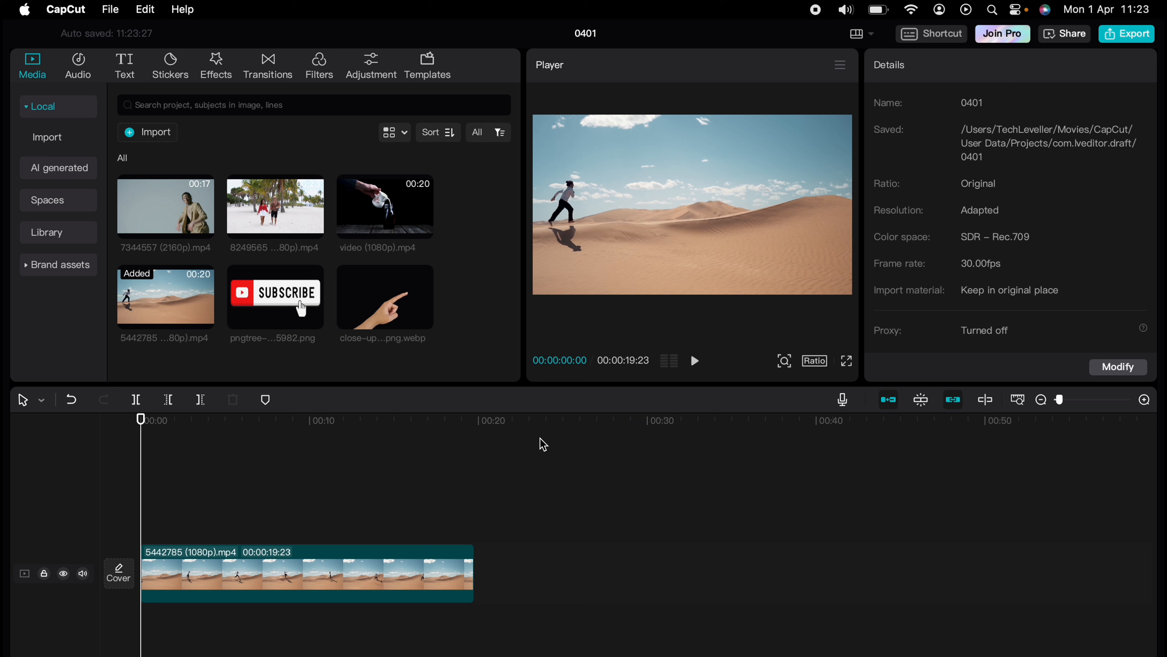
mouse_move(439, 365)
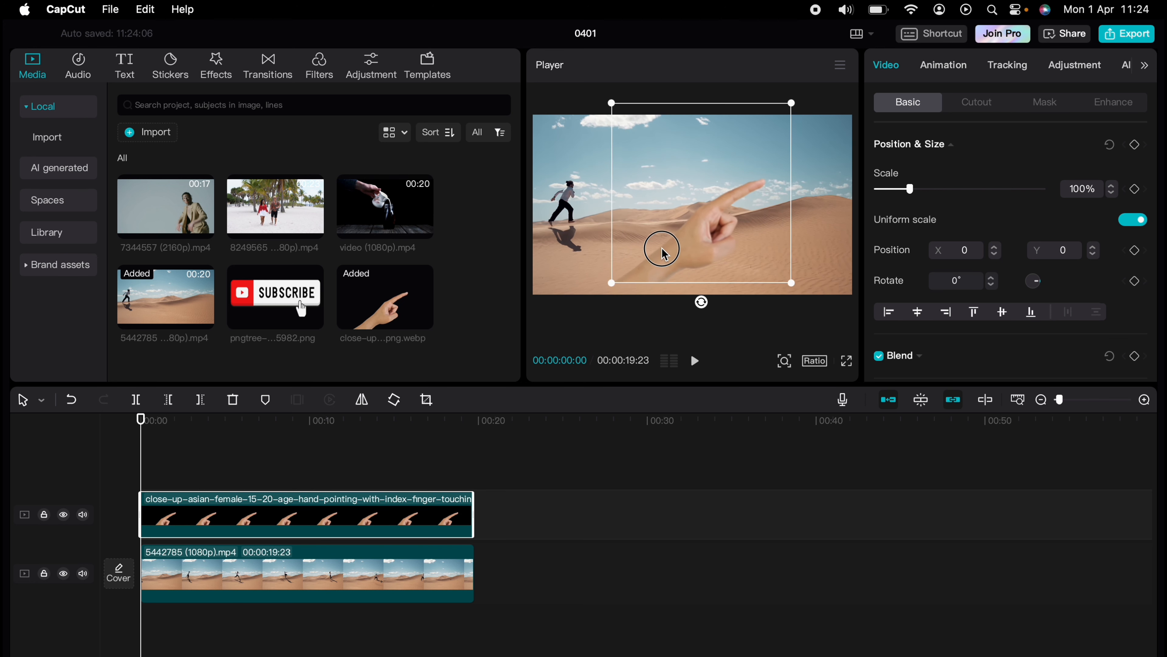
Step: Place the shrunk, upside-down hand overlay above the runner so its finger points at him
left_click_drag(660, 248, 673, 252)
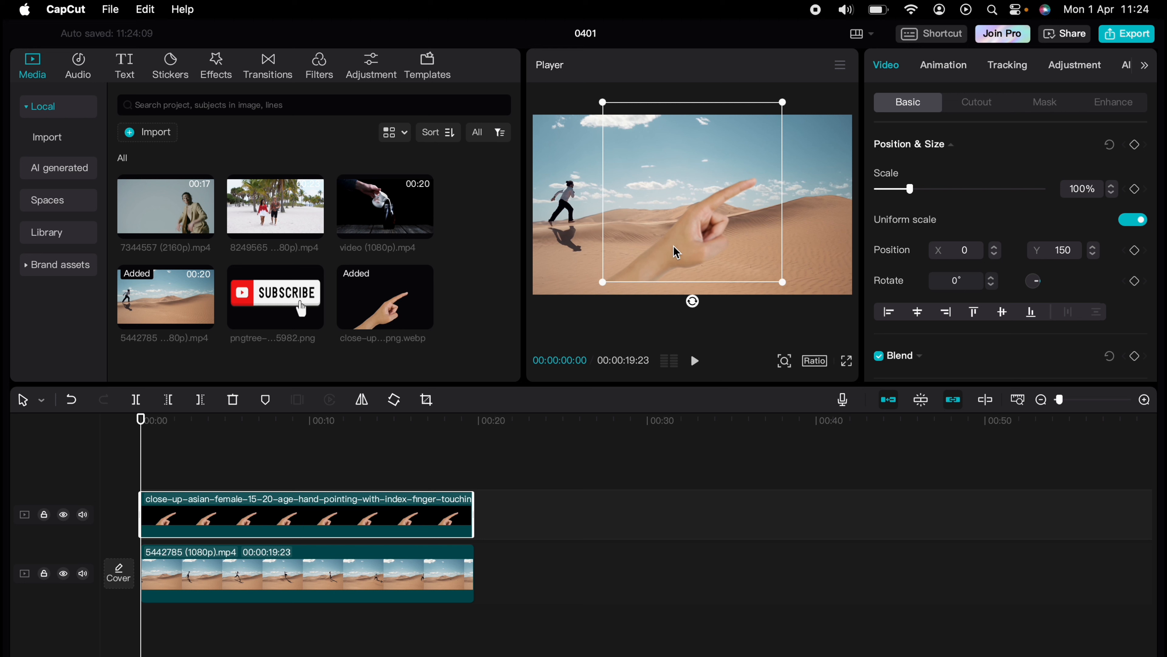
mouse_move(946, 311)
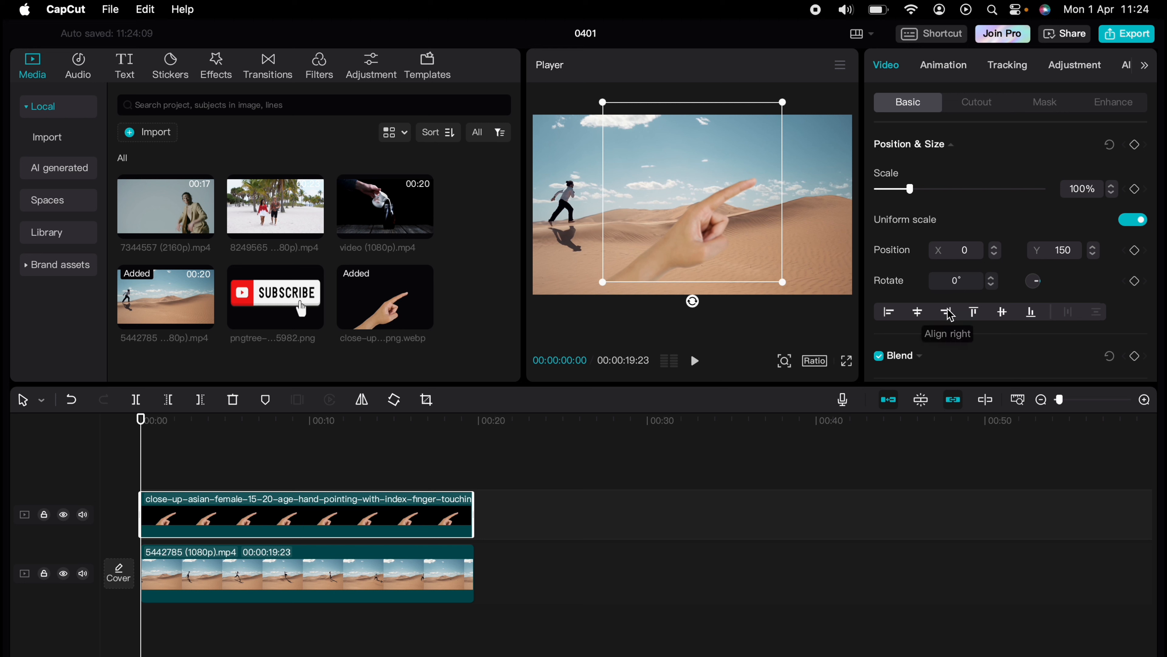
mouse_move(745, 219)
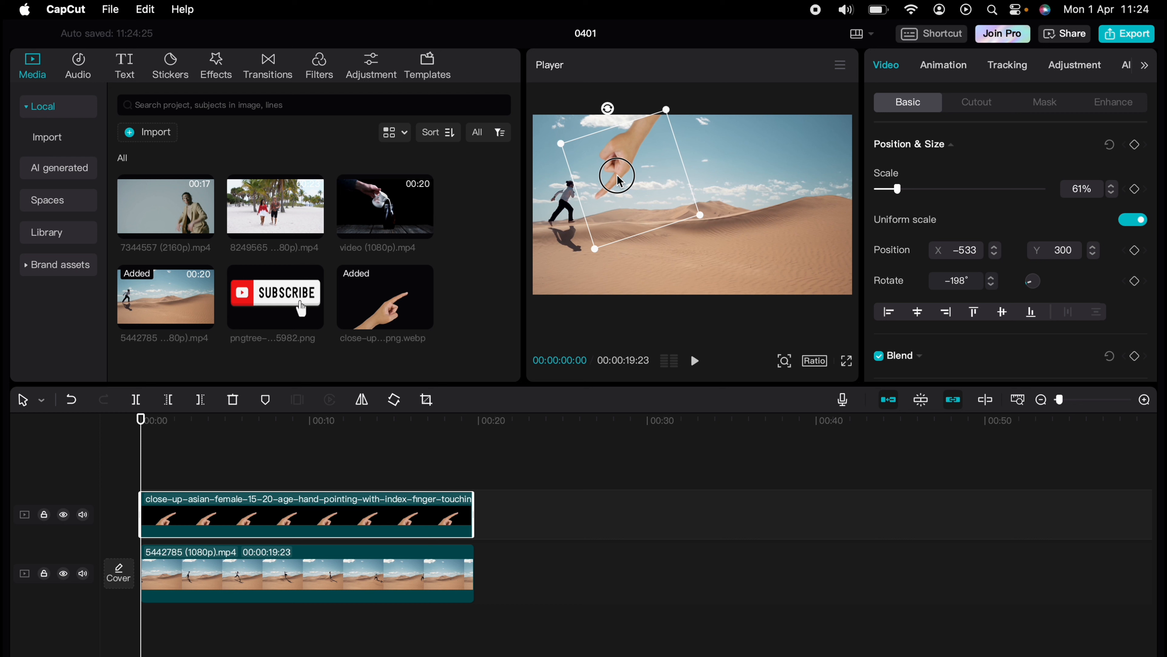
left_click_drag(618, 177, 608, 145)
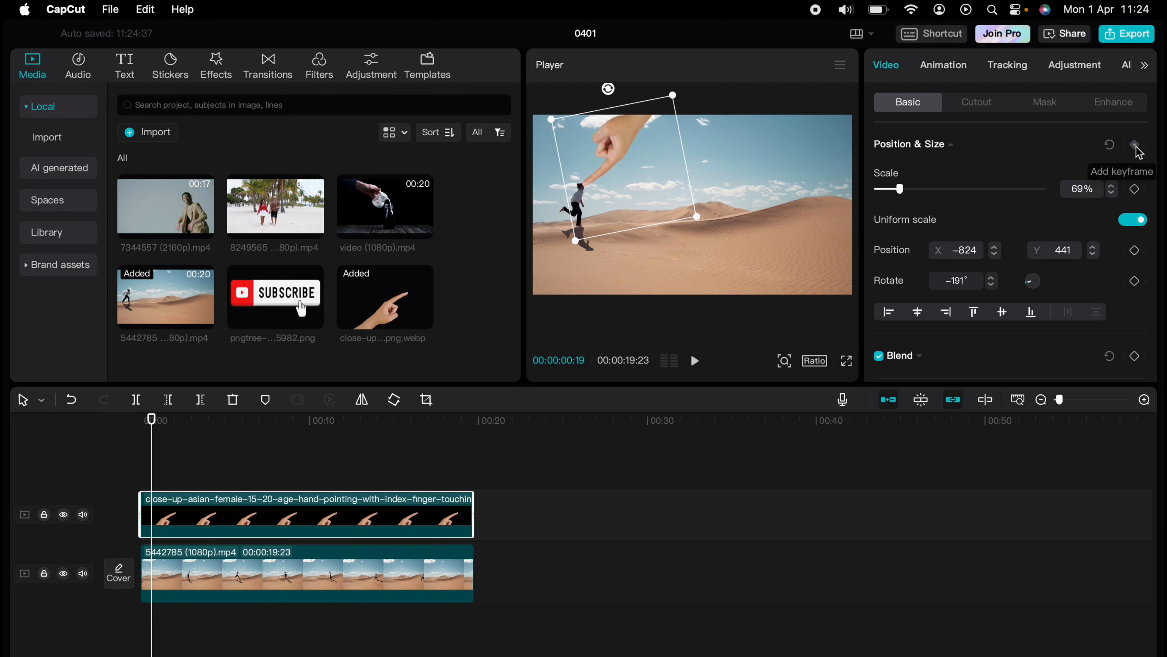
Step: Keyframe the hand's starting position, then reposition it above the runner at the next moment
left_click(1134, 145)
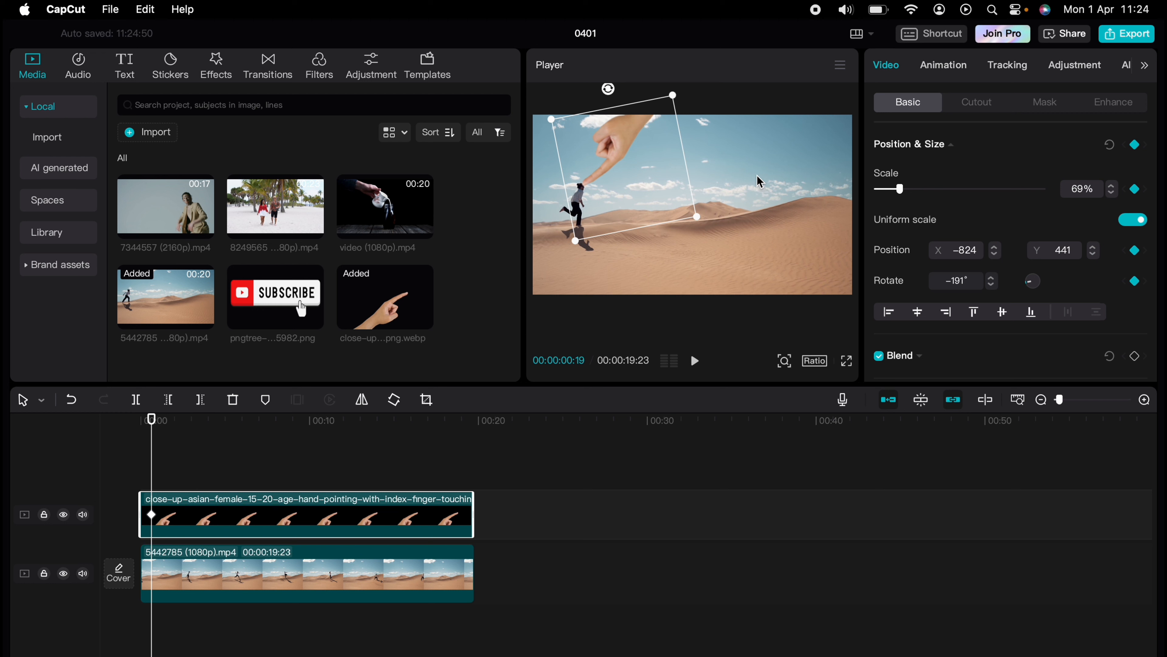
mouse_move(423, 399)
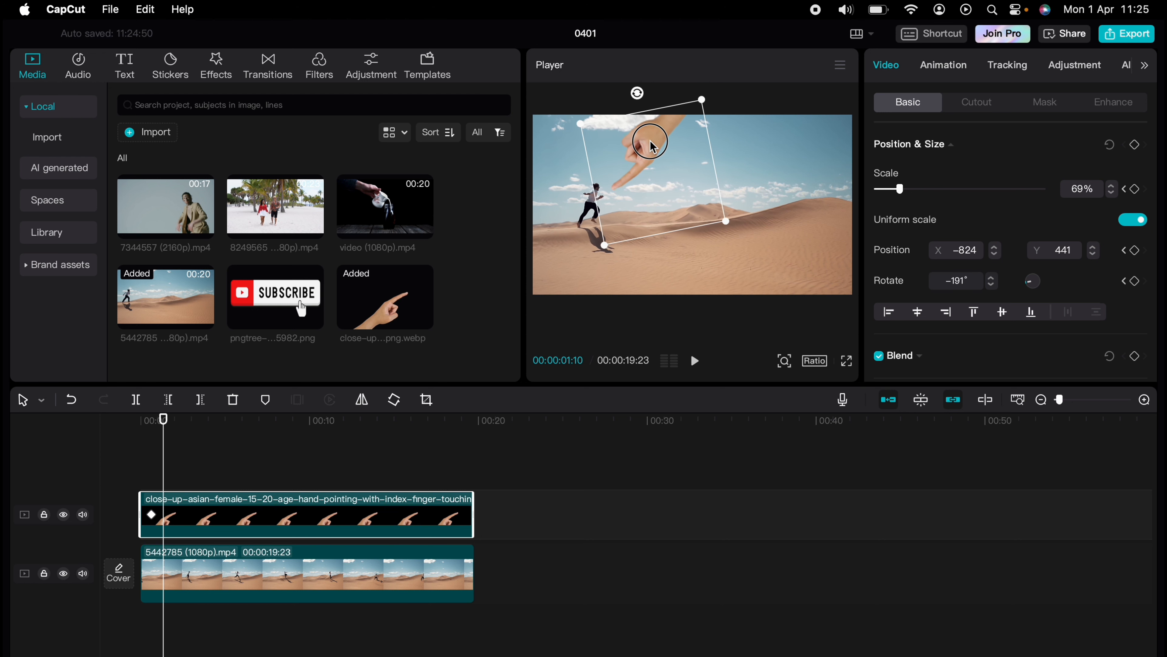
left_click_drag(650, 145, 650, 127)
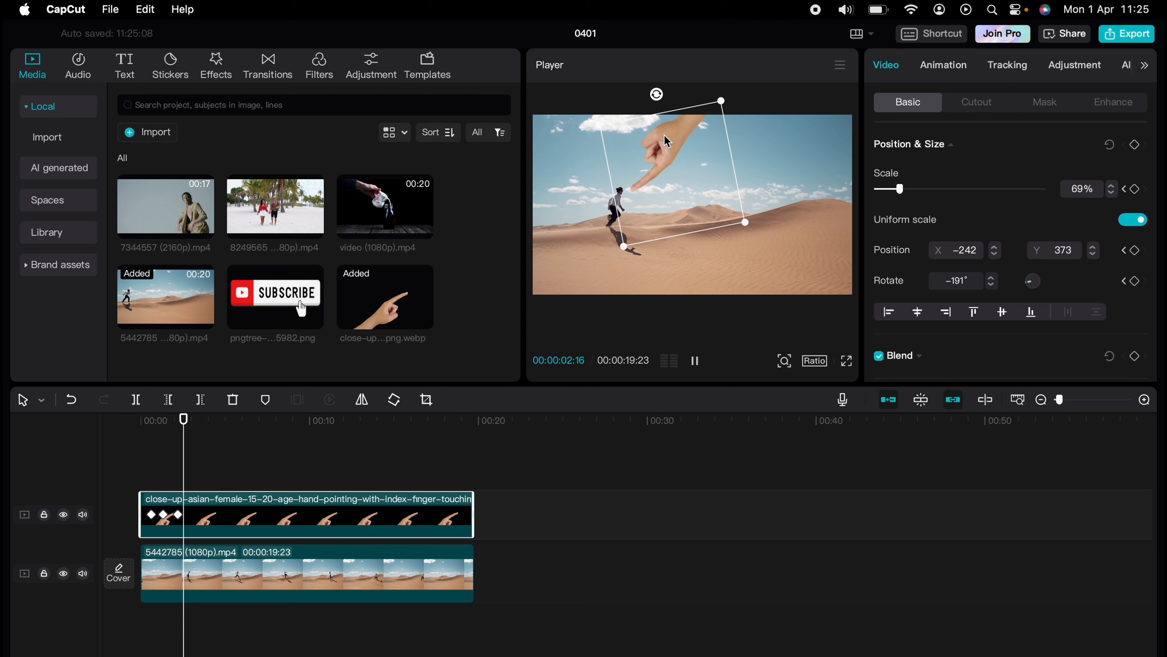
left_click(694, 360)
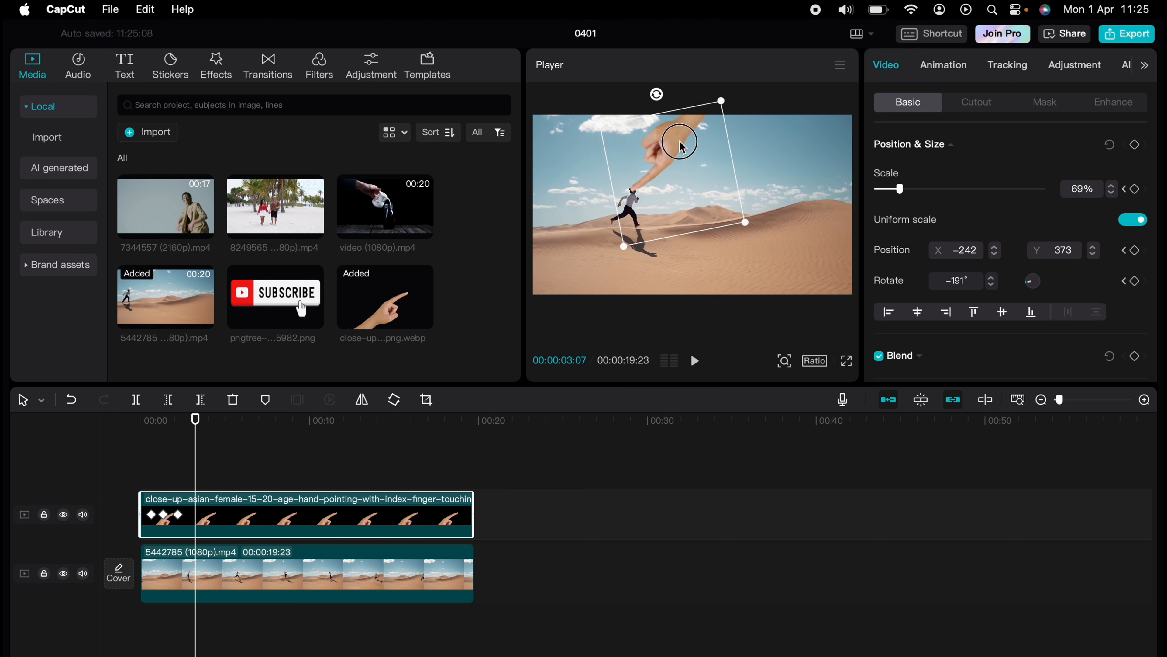
left_click_drag(678, 145, 689, 146)
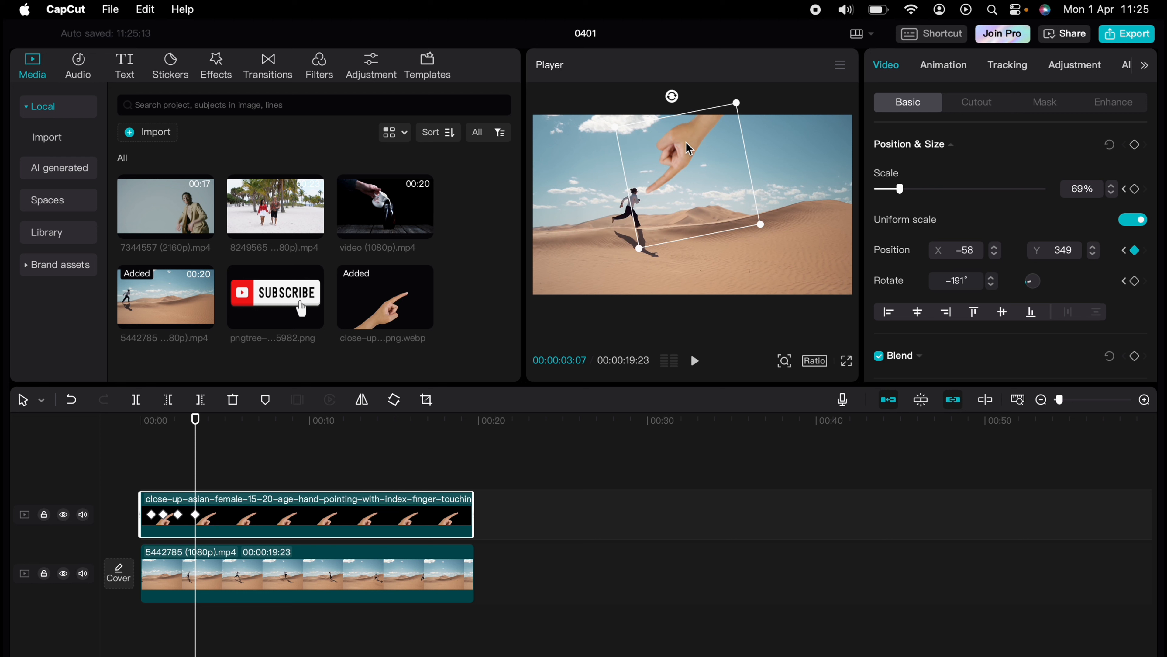
Step: Shift the hand right over the runner at a later moment and return near the start
left_click(693, 362)
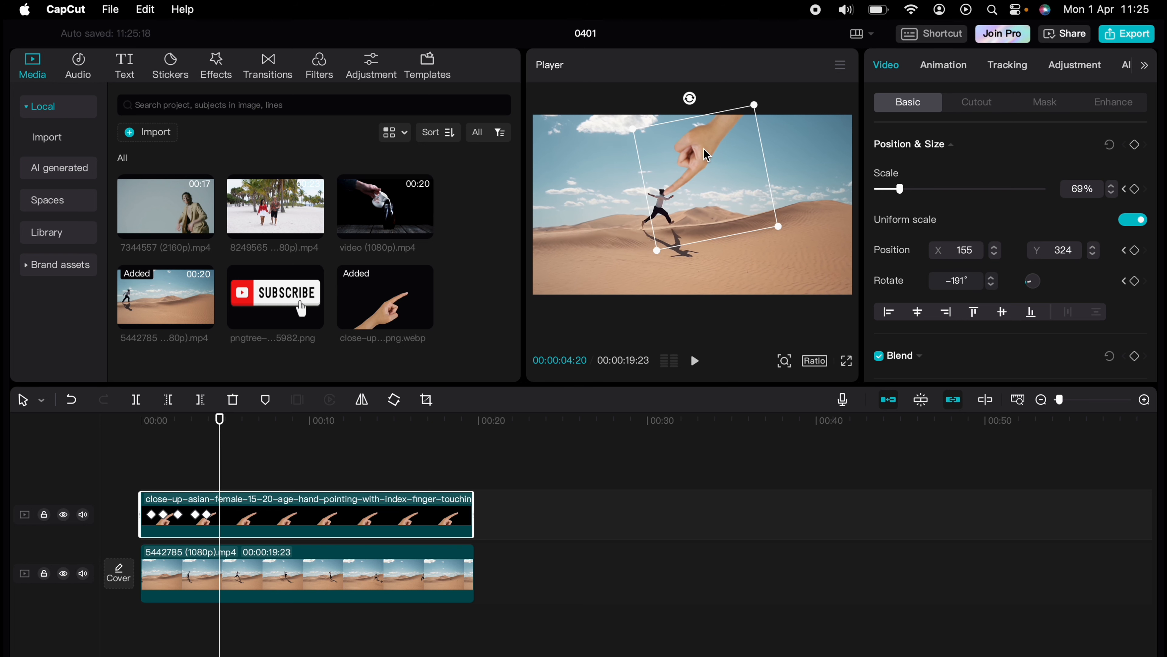
left_click_drag(704, 153, 711, 156)
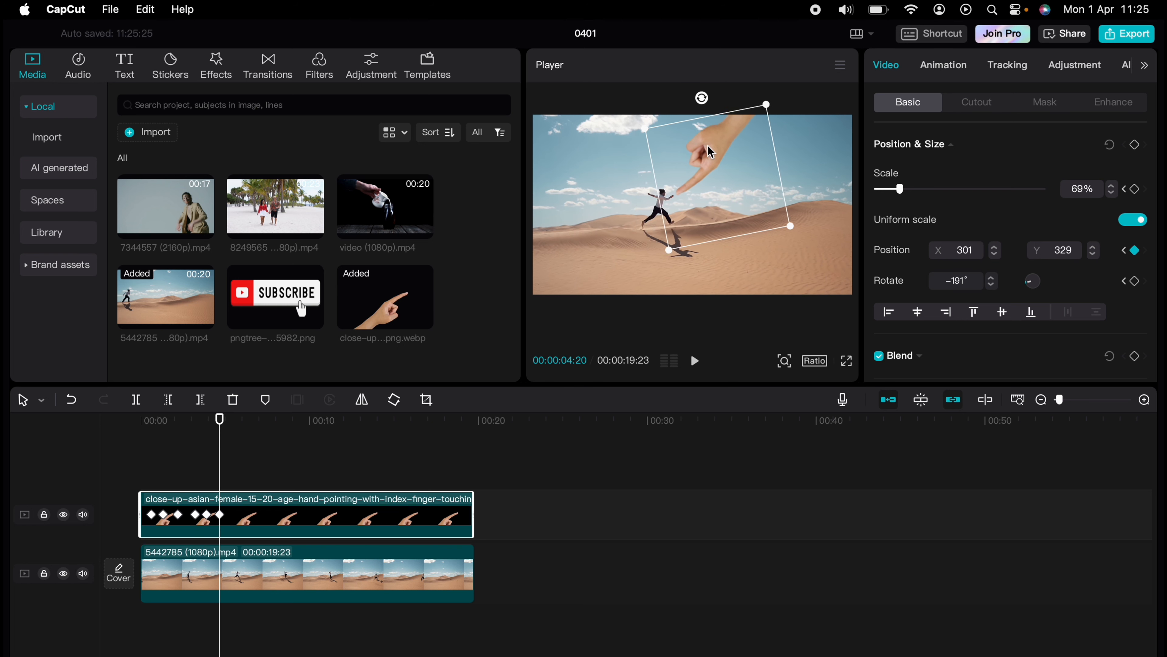
left_click(694, 360)
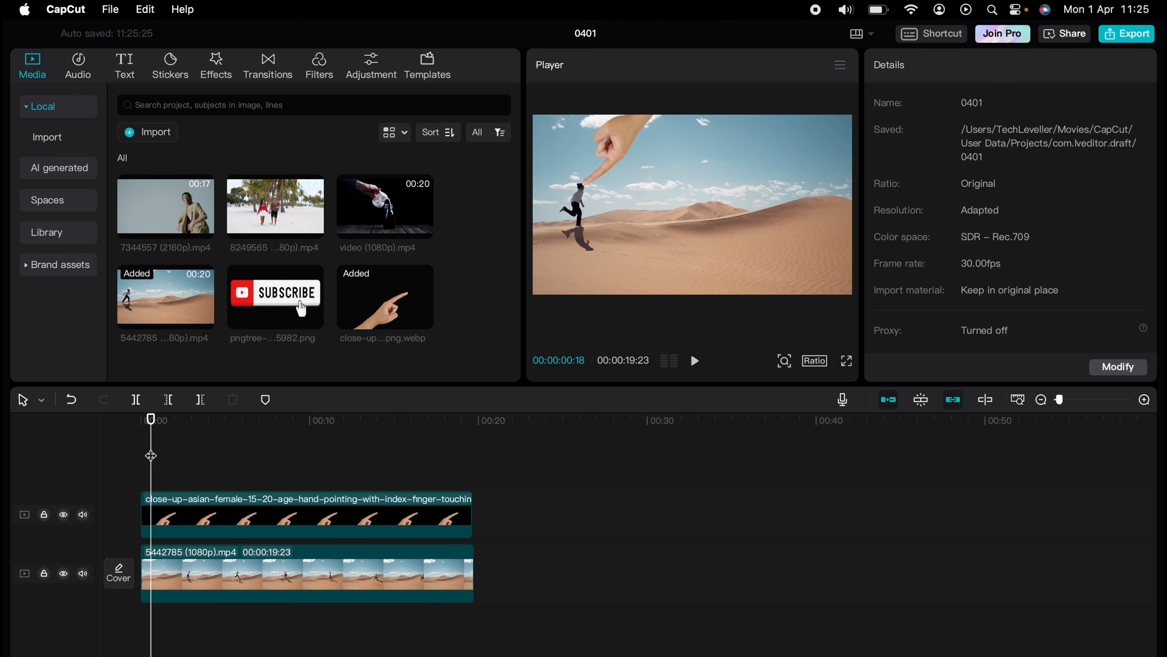
left_click(693, 360)
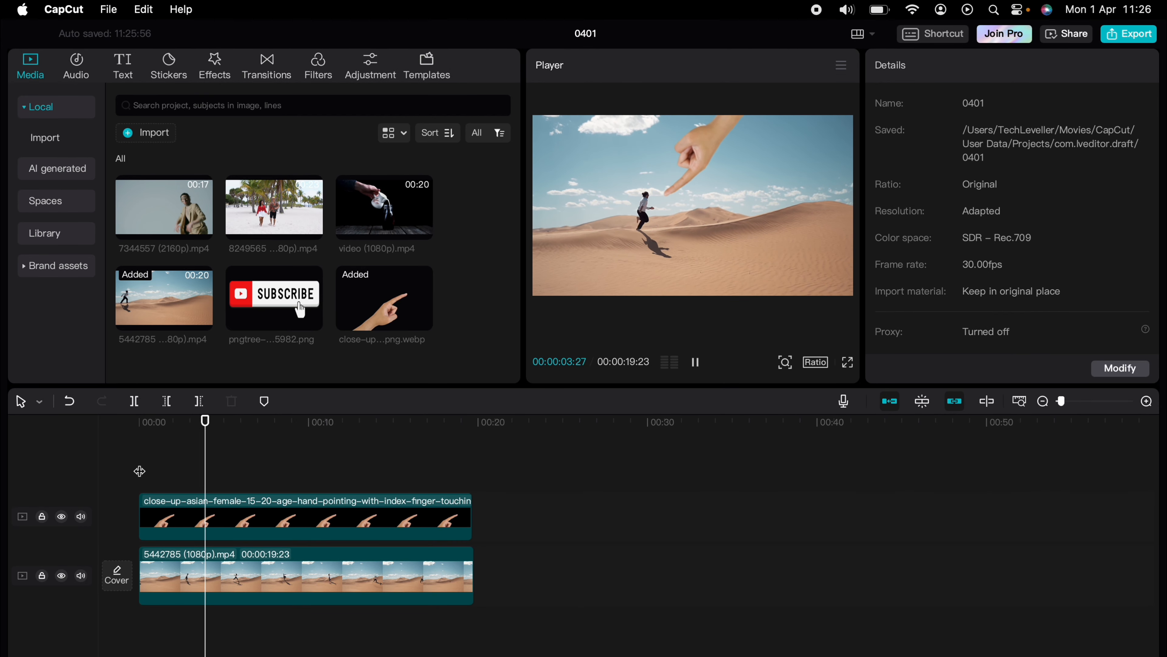
Step: Reposition the hand above the runner at later times and replay to check the tracking
left_click(694, 362)
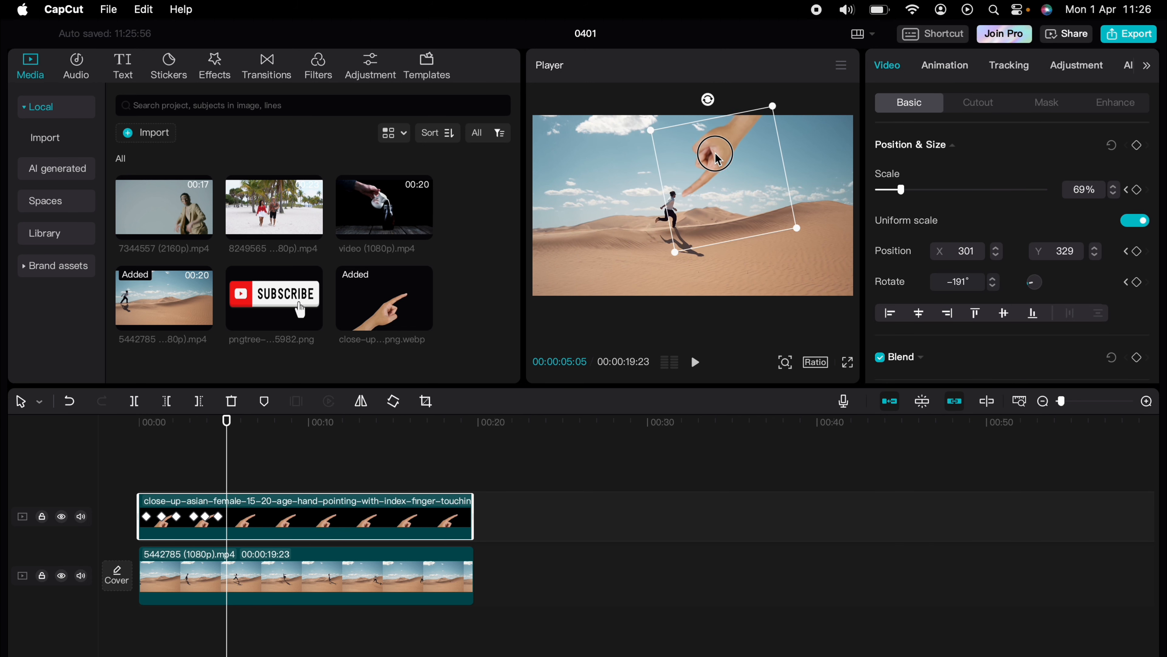
left_click(693, 362)
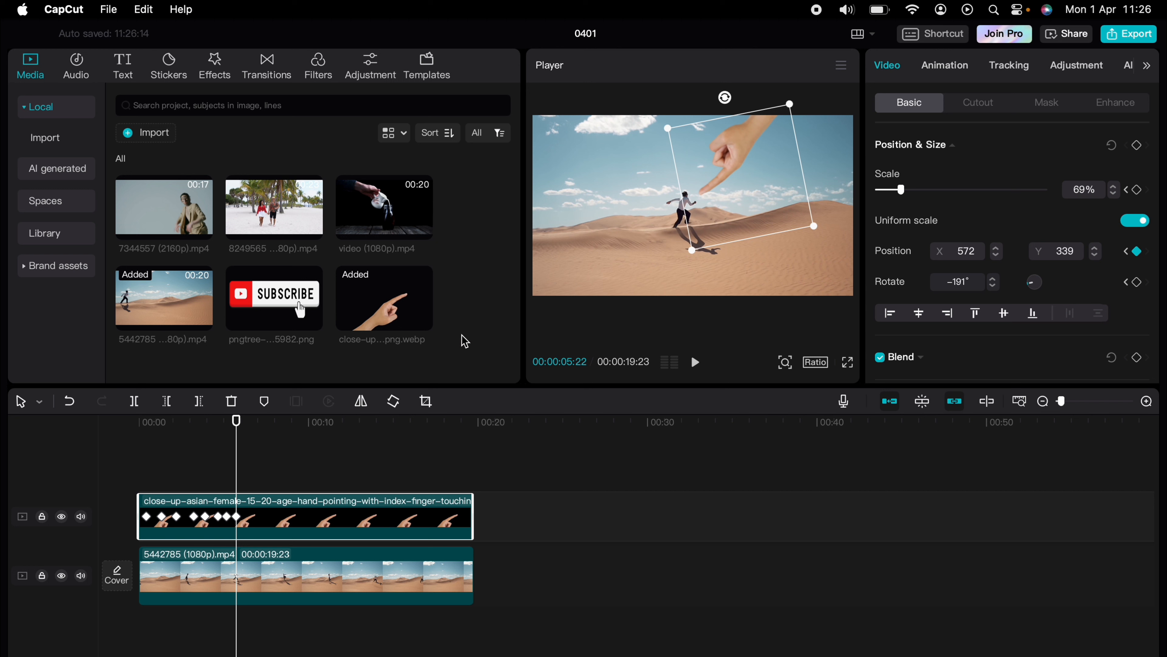
left_click(694, 362)
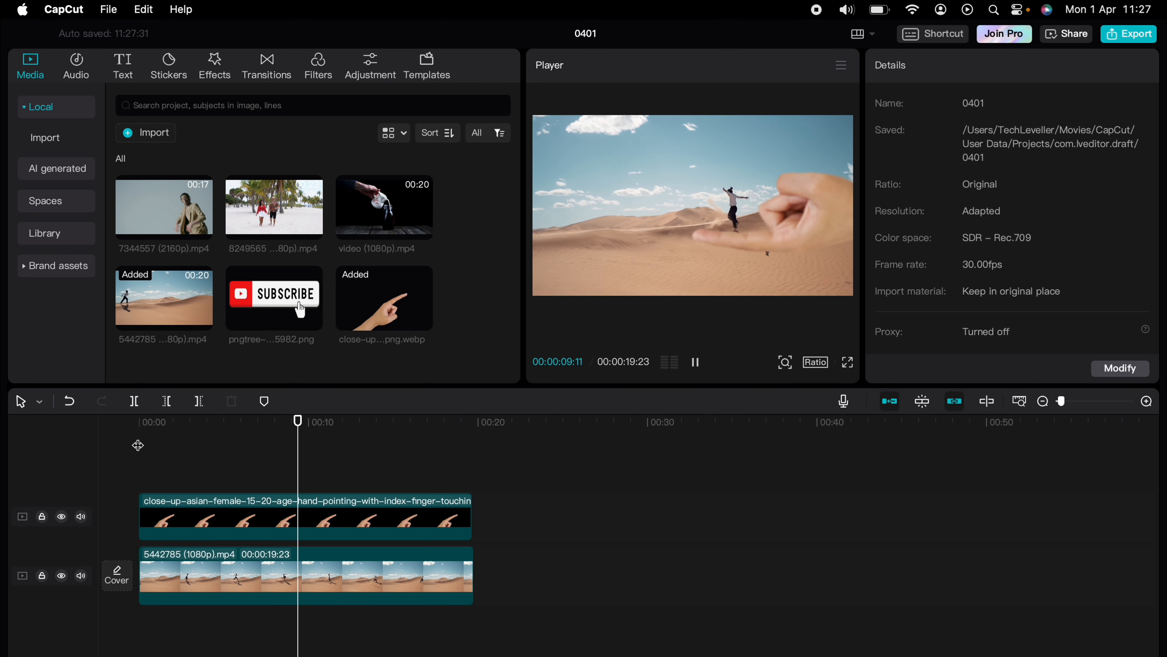
left_click(305, 516)
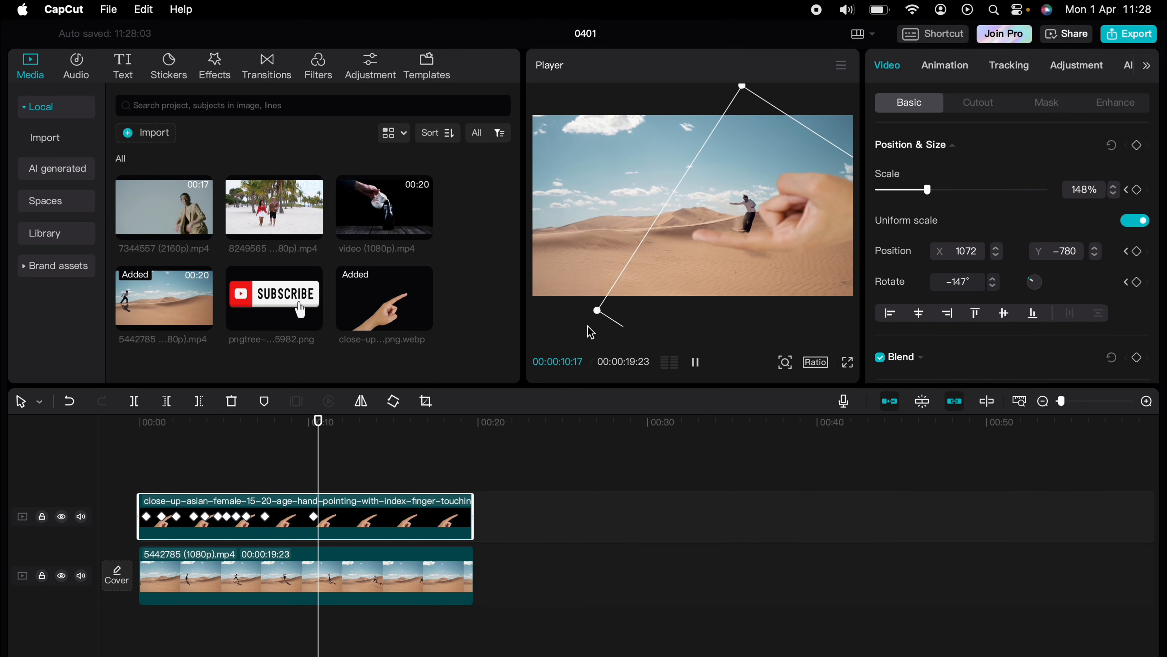